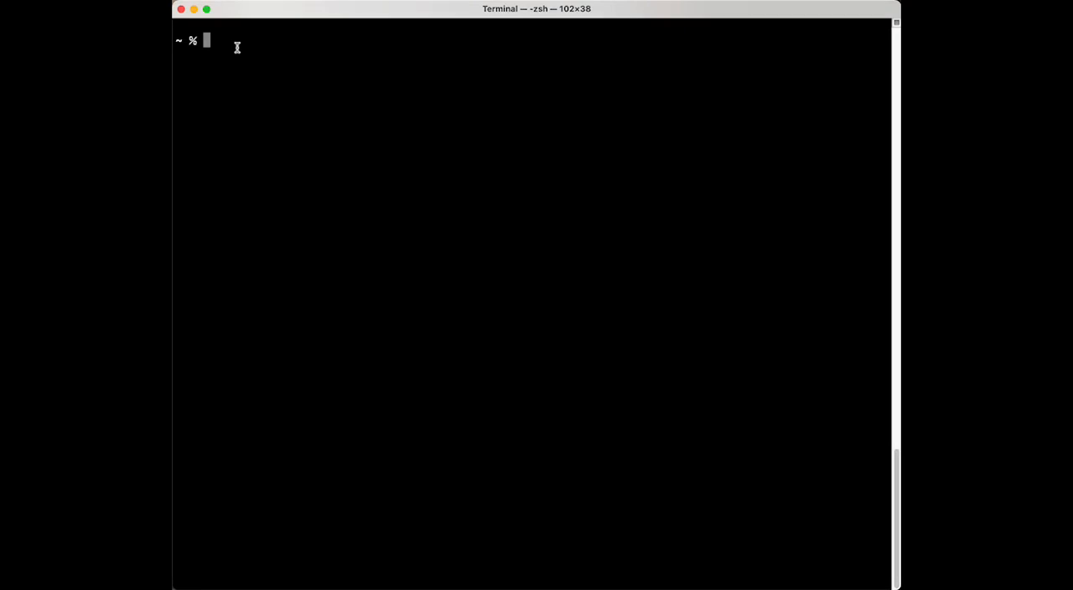
# Run npm -g install ironfish and let the 568 packages finish installing
pyautogui.write('npm')
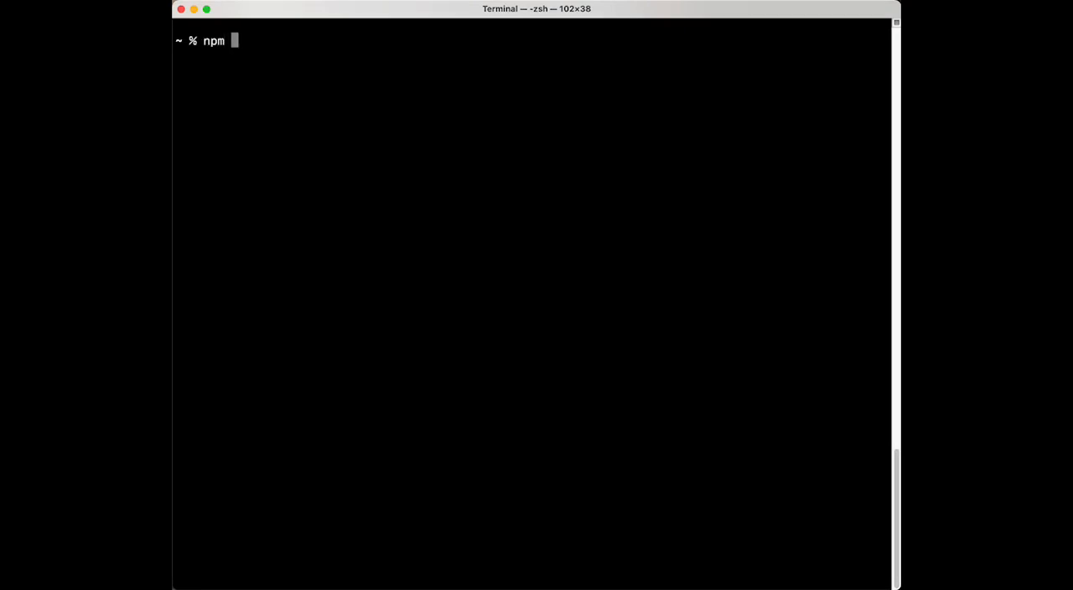
pyautogui.write('-')
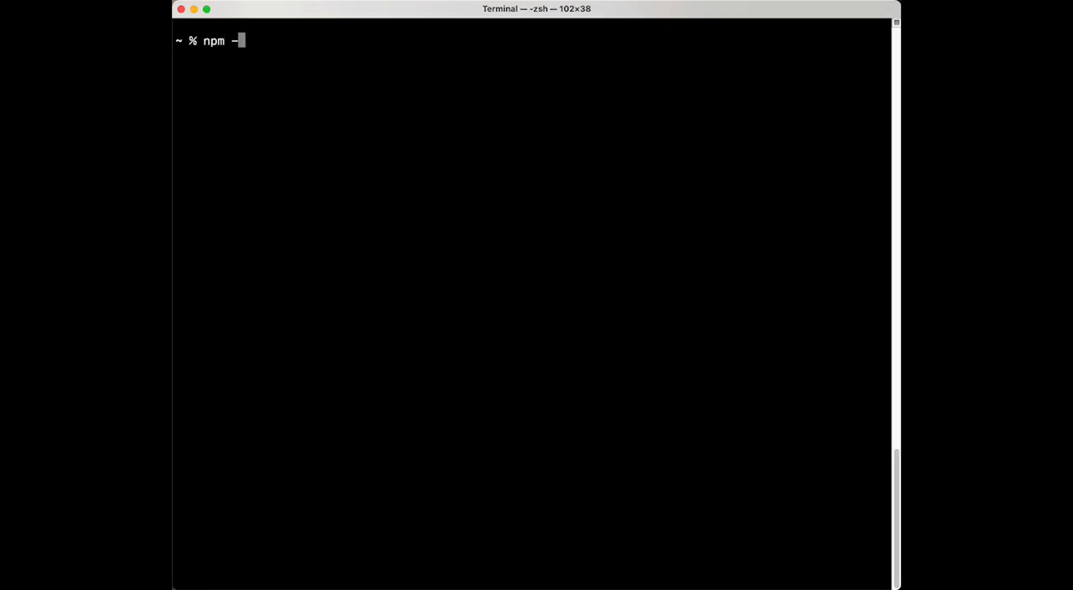
pyautogui.write('g')
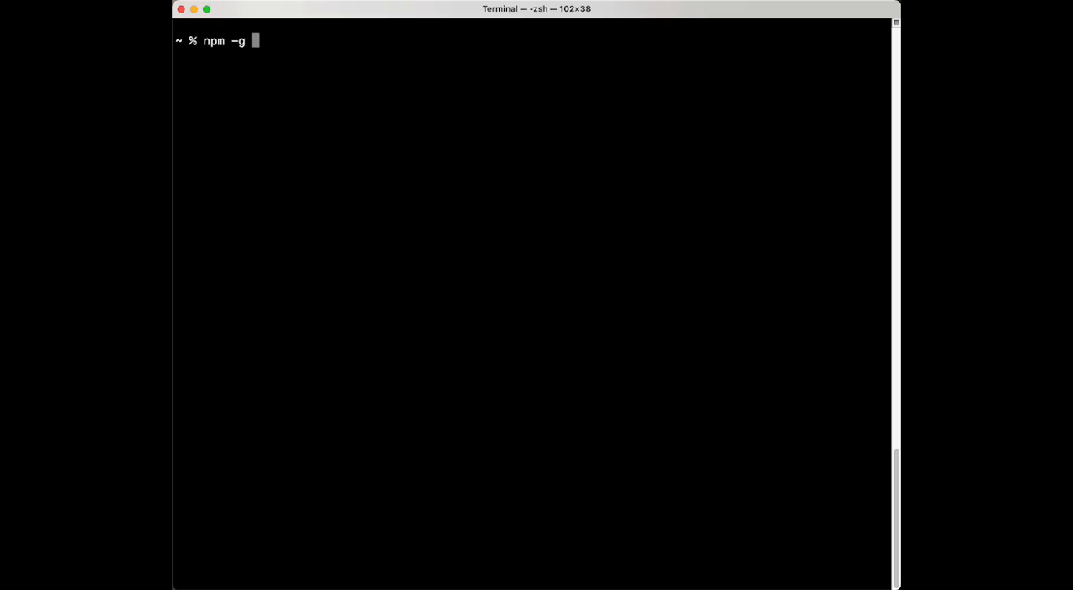
pyautogui.write('install')
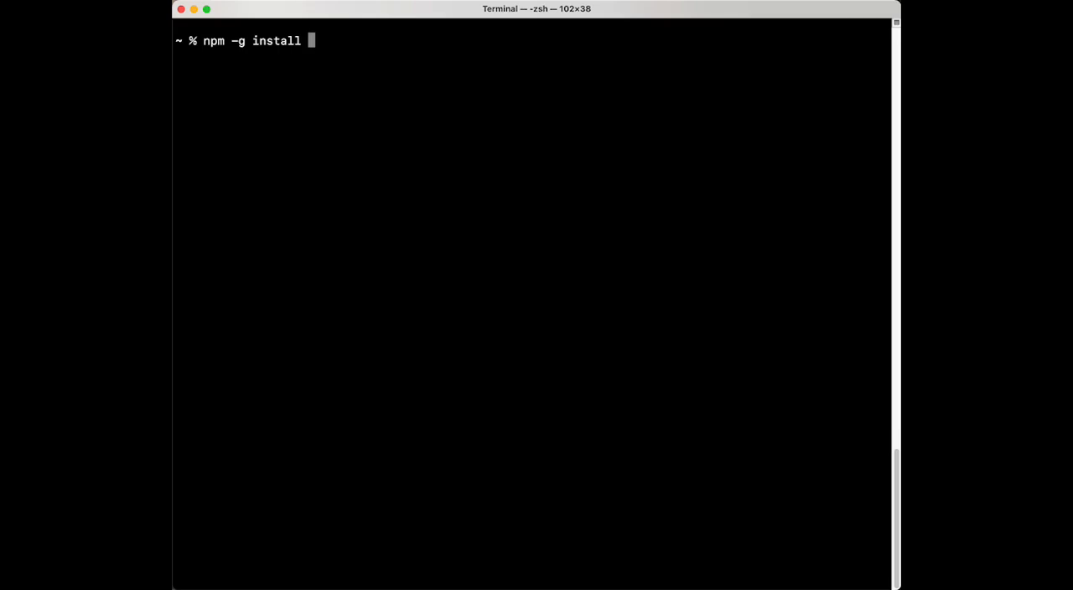
pyautogui.write('ironfish')
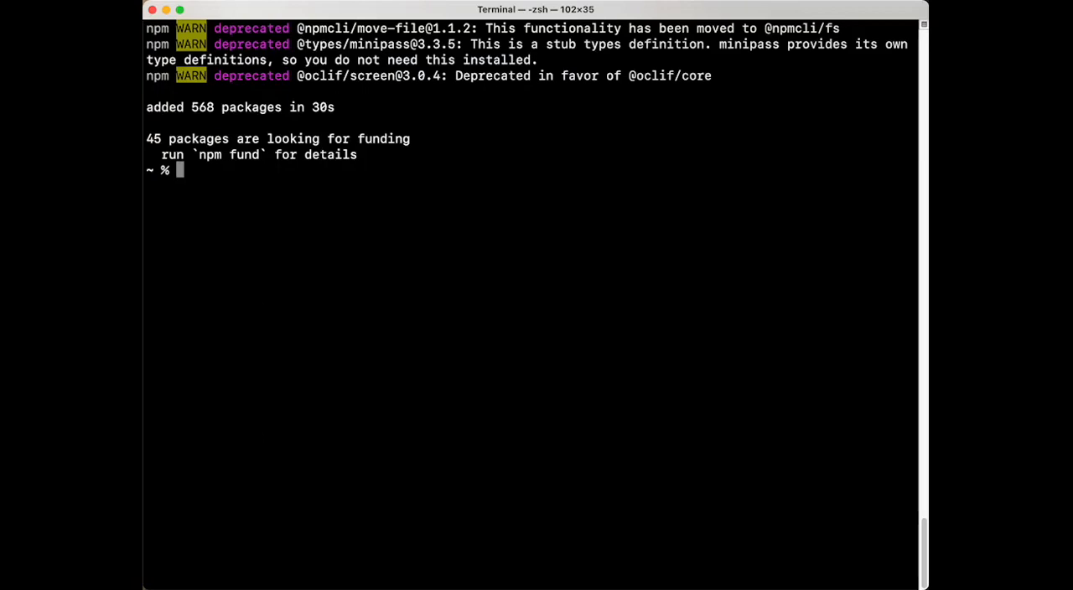
# Run ironfish to see version 0.1.73 with its topics and commands, then clear the screen
pyautogui.write('i')
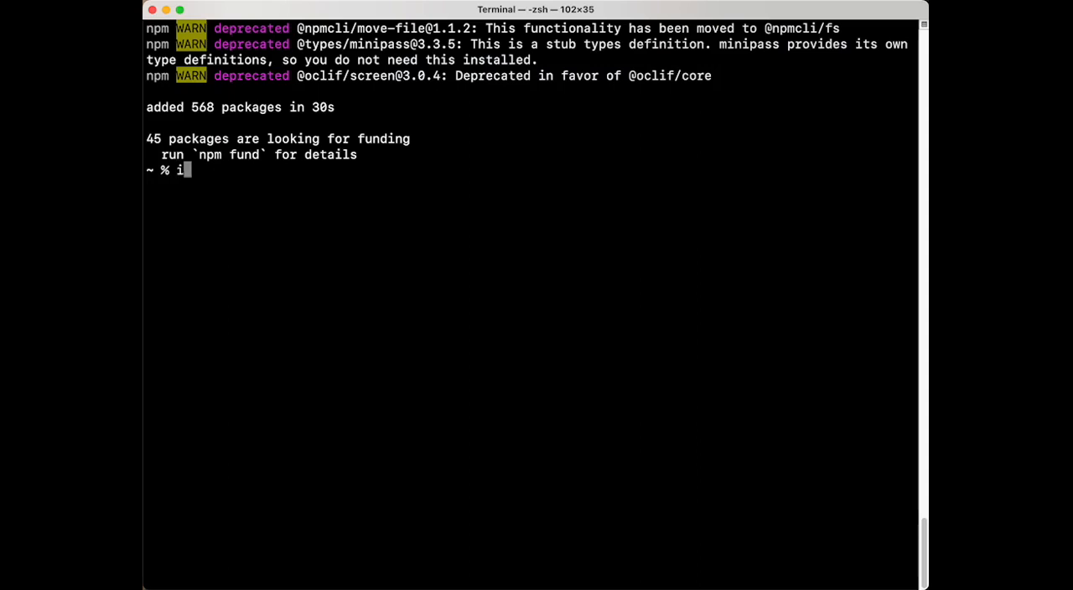
pyautogui.write('ronfish')
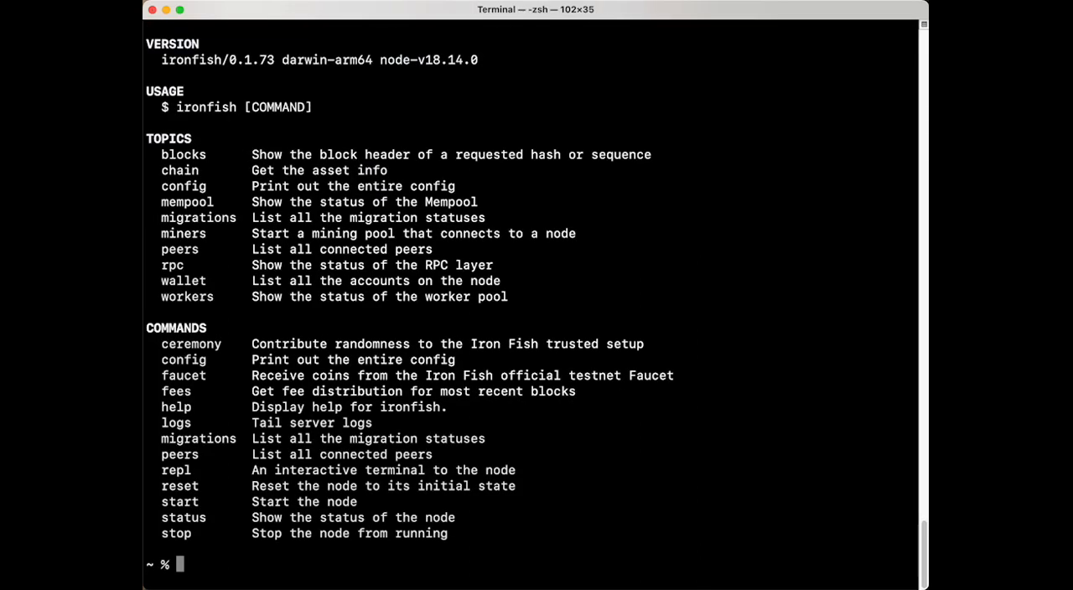
pyautogui.moveTo(231, 60); pyautogui.dragTo(343, 60)
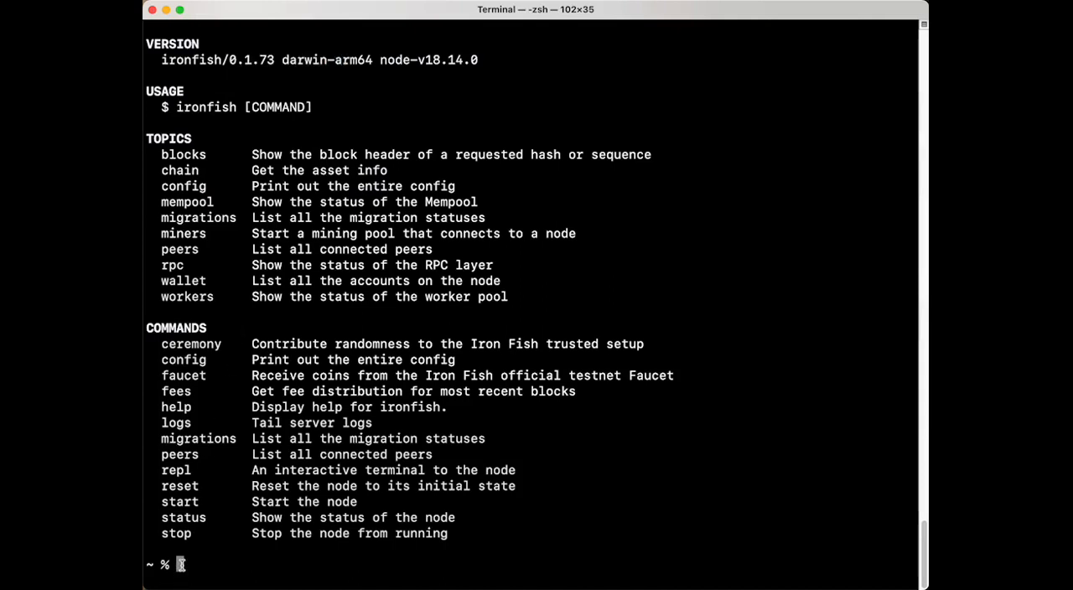
pyautogui.write('cle')
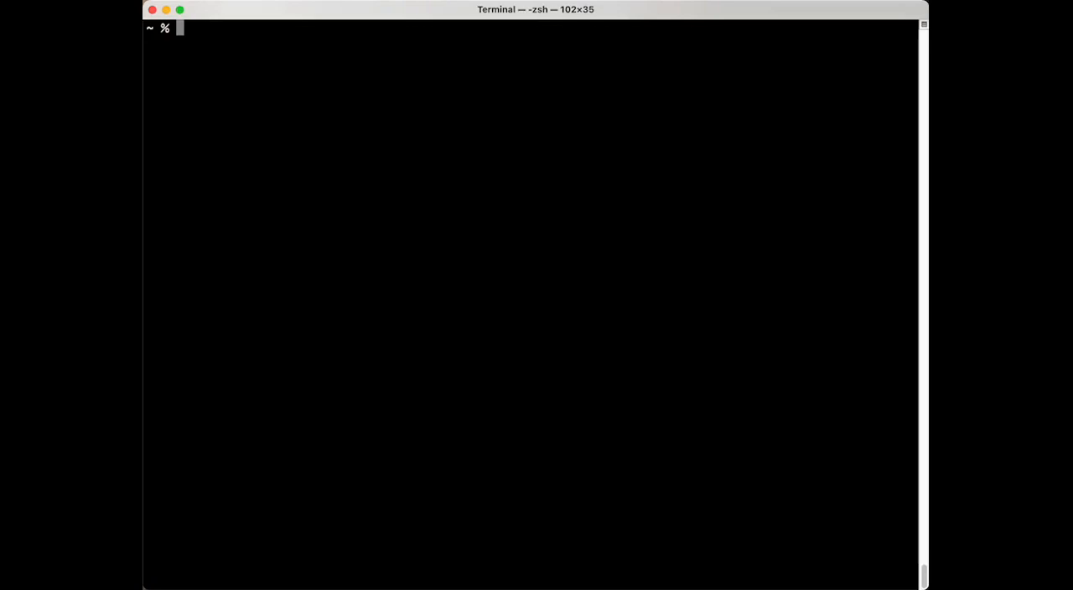
# Run ironfish wallet:create and name the new default account FirstAccount
pyautogui.write('ironfish wallet:create')
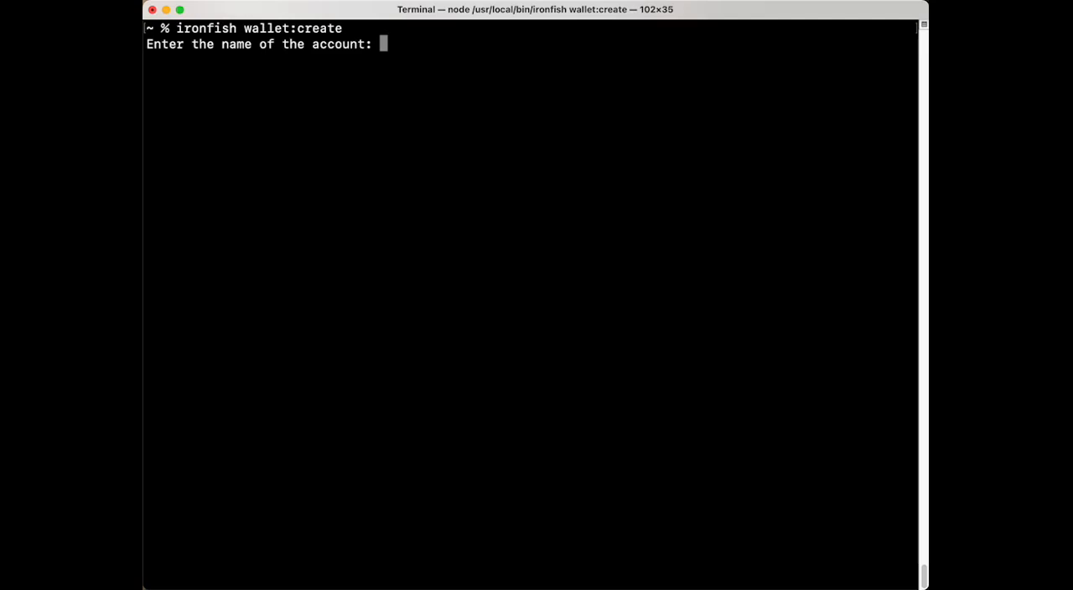
pyautogui.write('F')
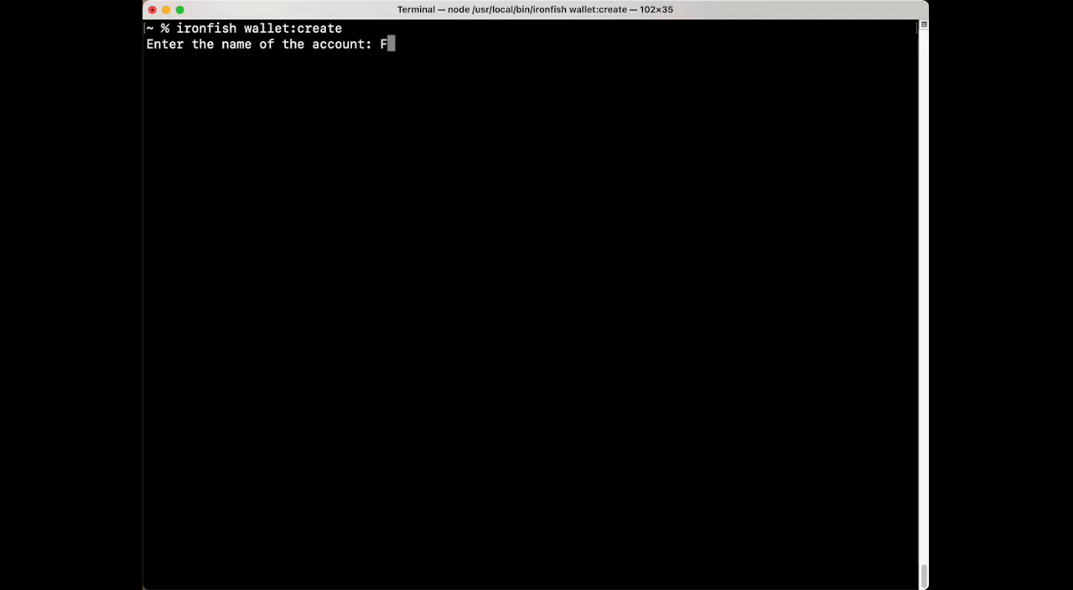
pyautogui.write('irstAcc')
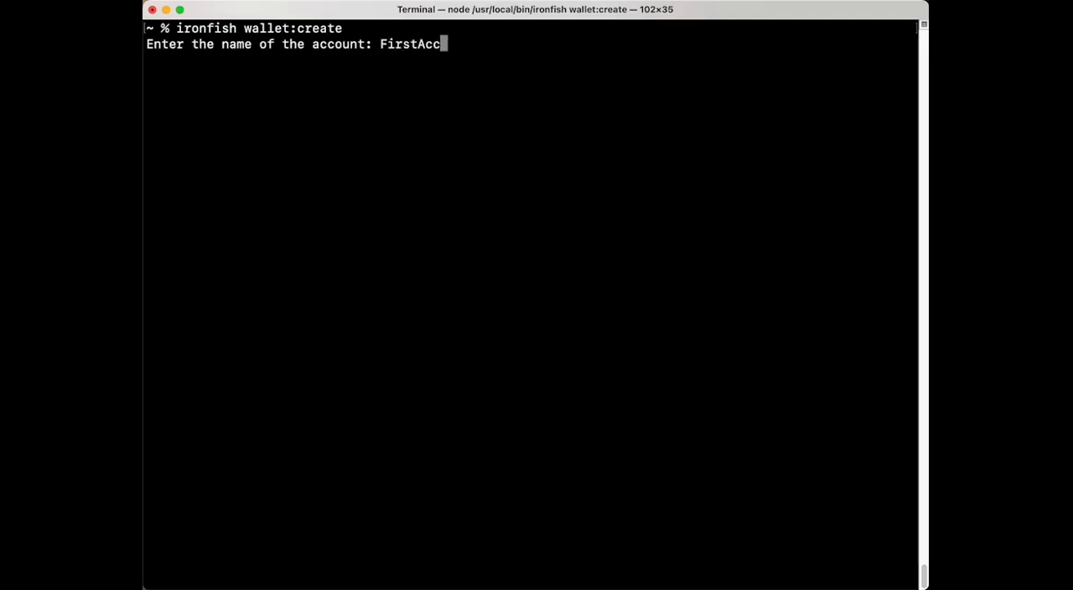
pyautogui.write('ount')
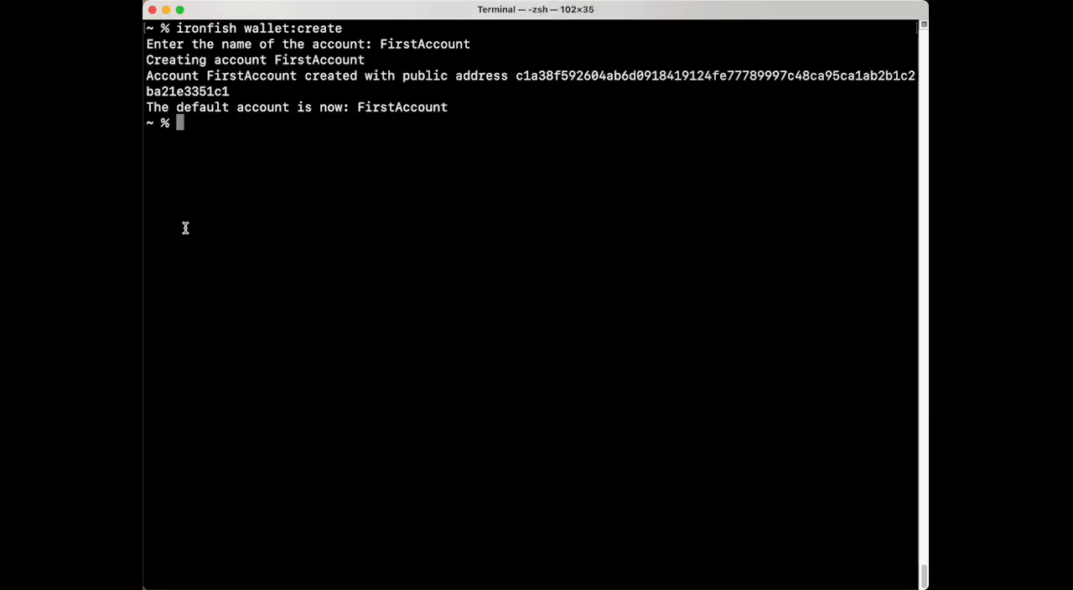
pyautogui.moveTo(510, 76)
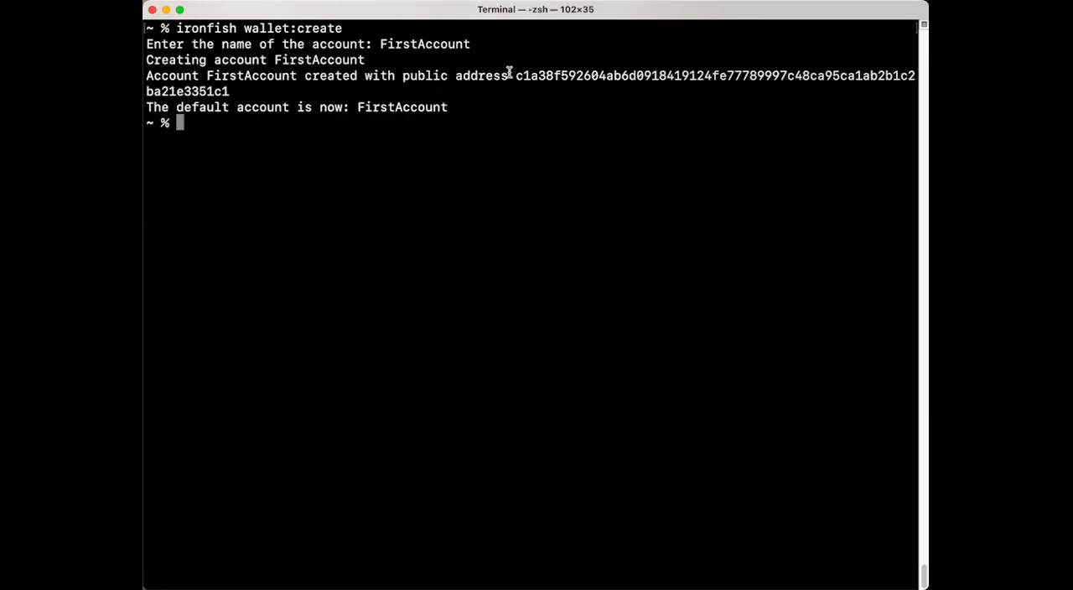
pyautogui.moveTo(513, 76)
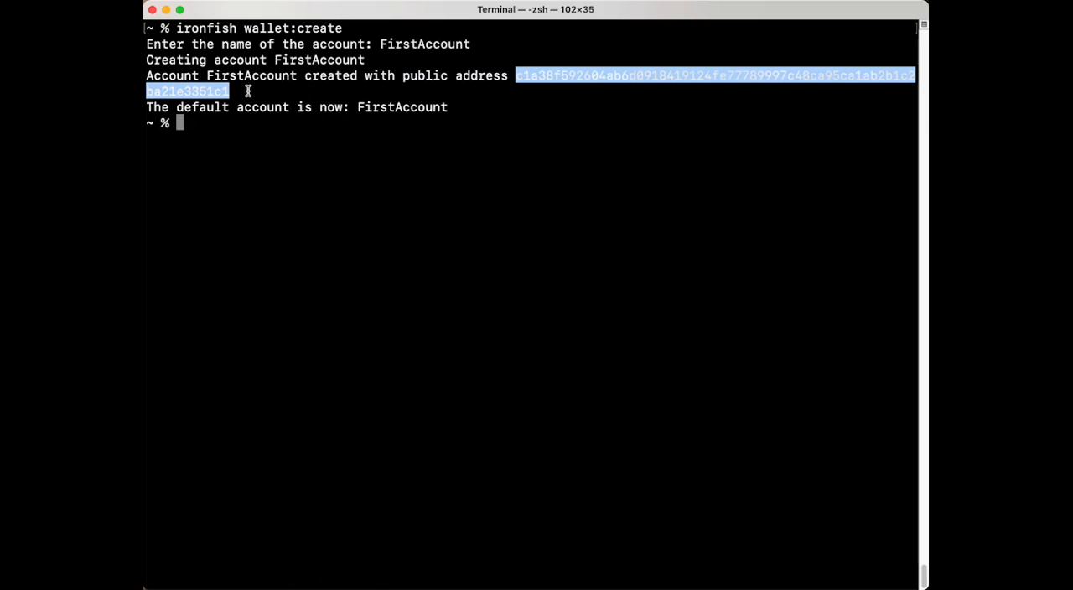
pyautogui.moveTo(185, 124)
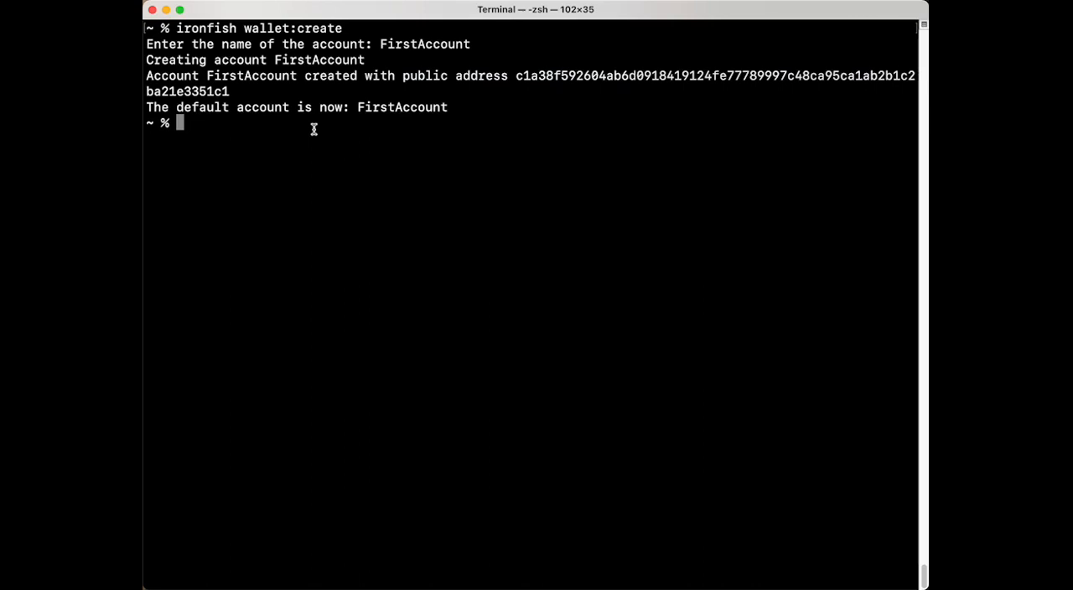
# Run ironfish wallet:accounts to list accounts, showing FirstAccount as the only one
pyautogui.write('ironfish walletL')
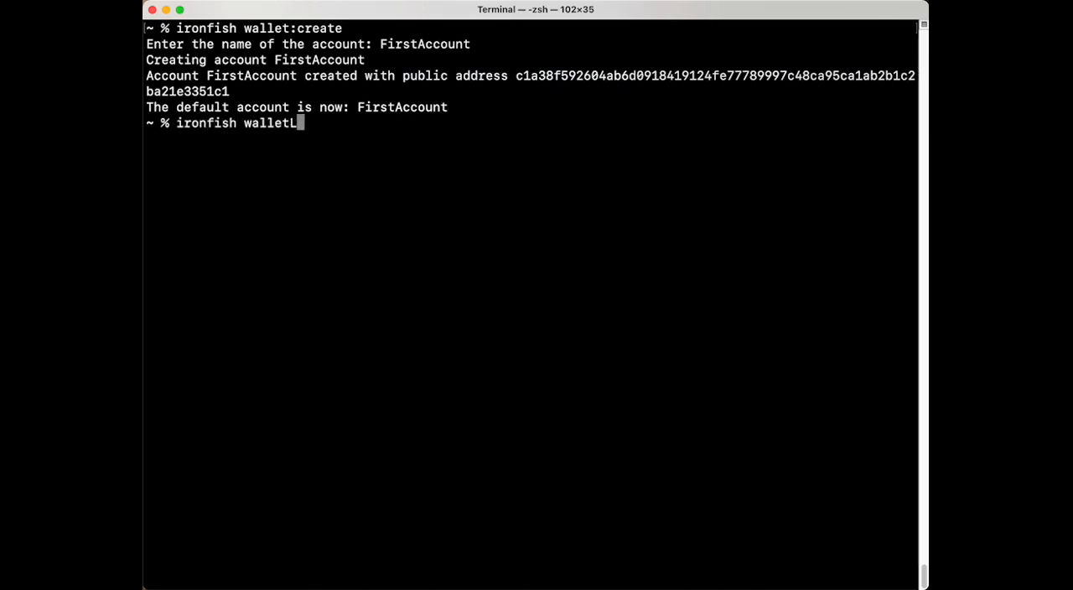
pyautogui.write(':accounts')
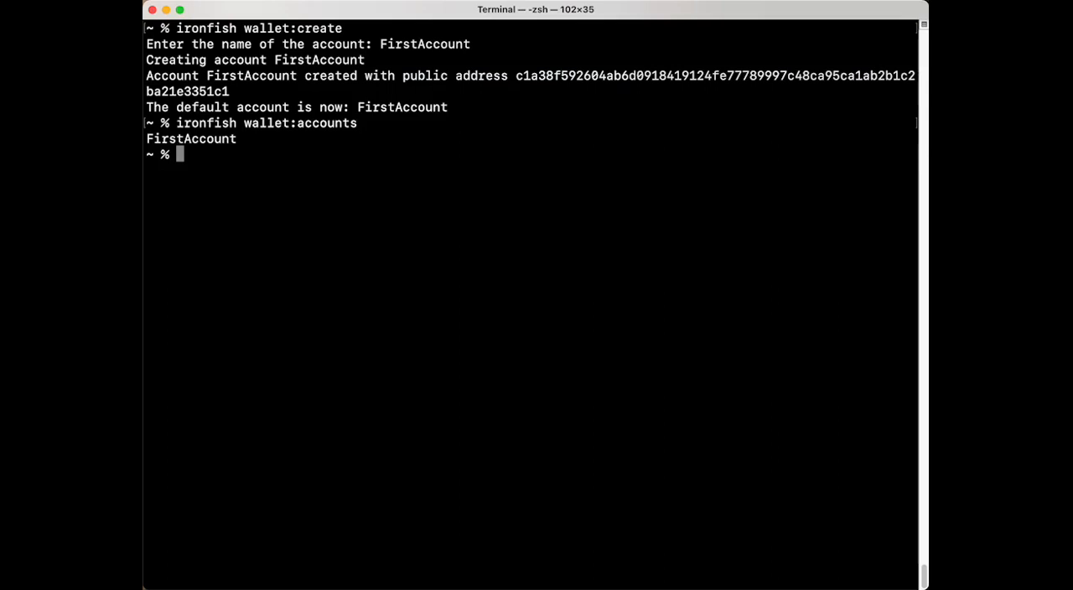
pyautogui.write('ironfish')
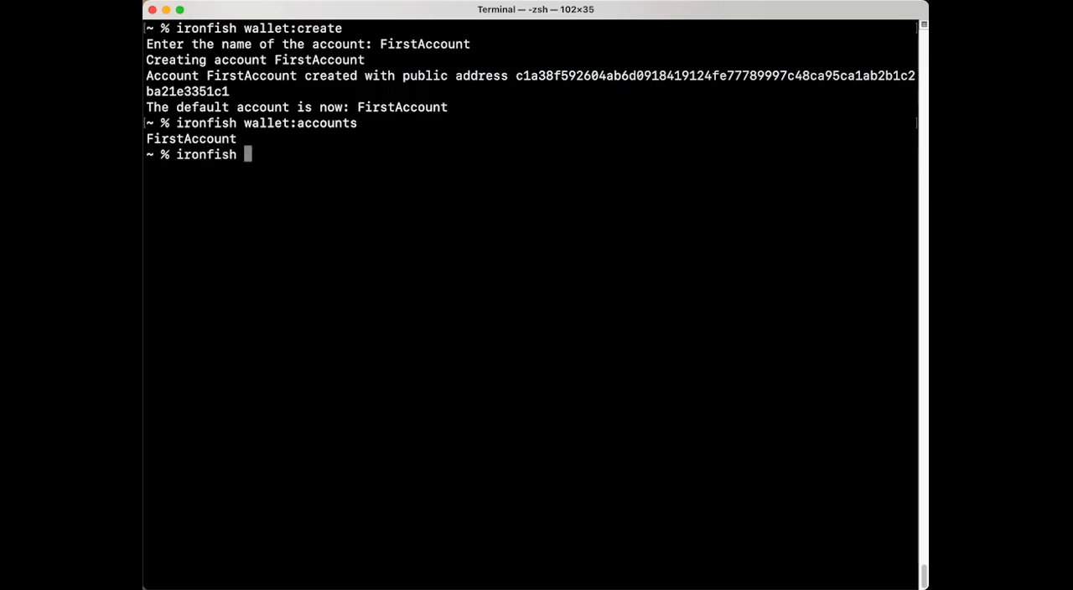
# Run ironfish wallet:address FirstAccount to print the account's public key
pyautogui.write('wallet')
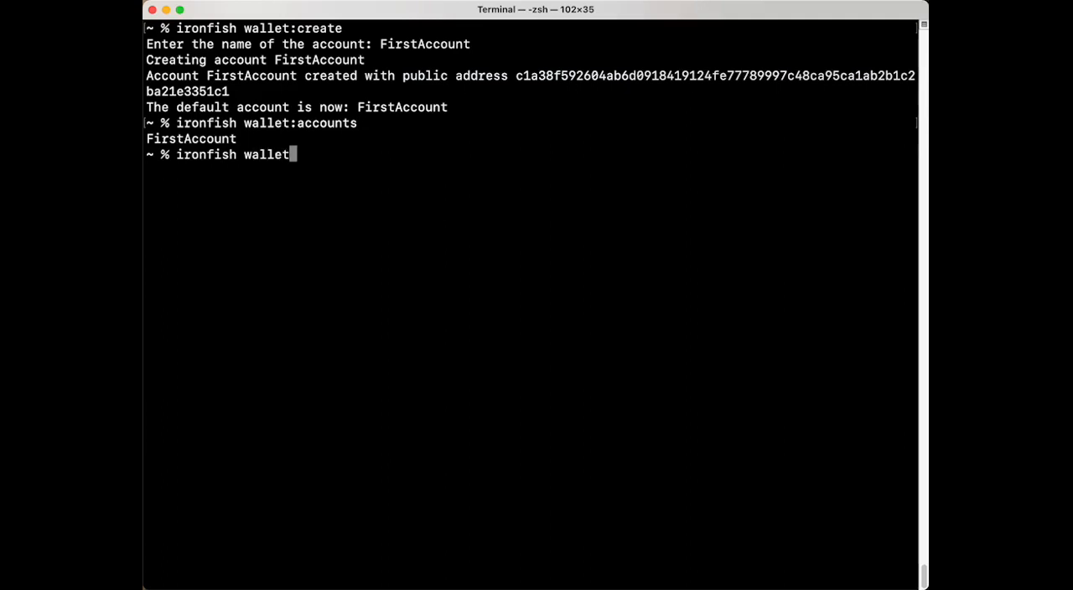
pyautogui.write(':address')
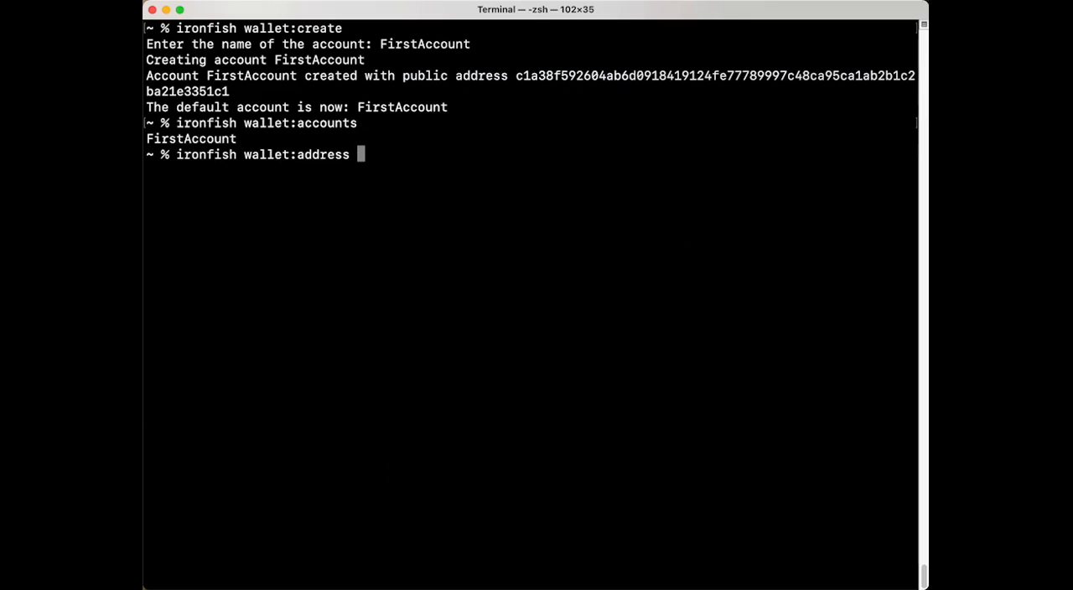
pyautogui.write('Firs')
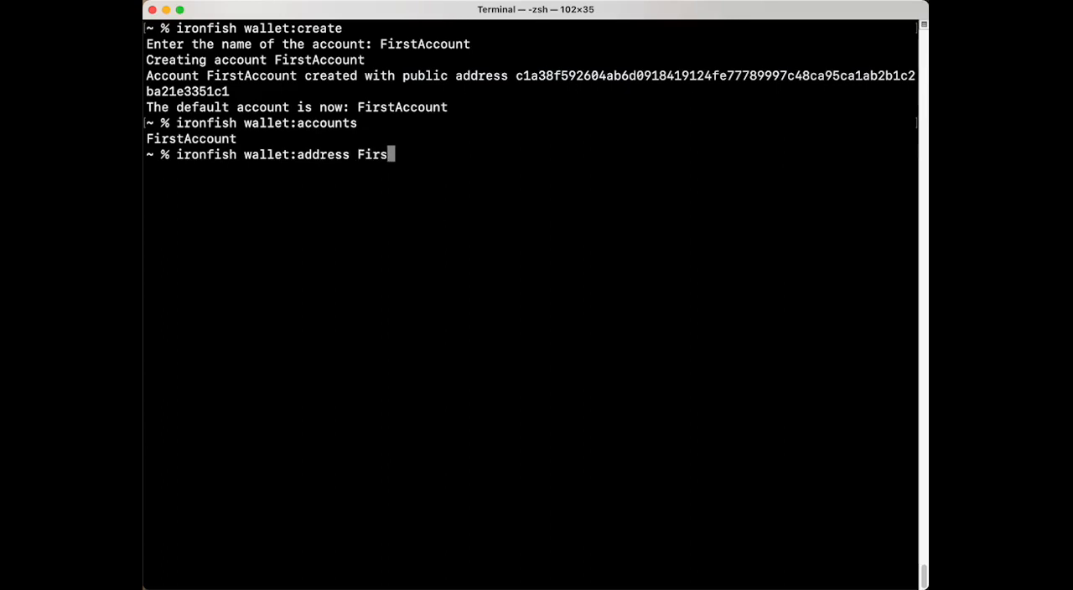
pyautogui.write('tAccount')
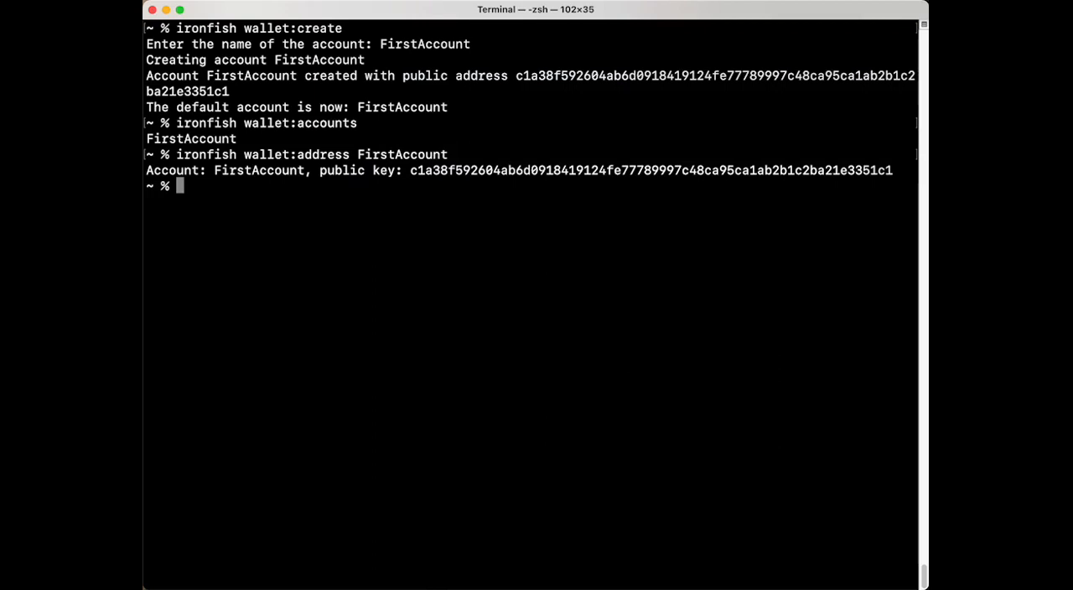
# Run ironfish wallet:export FirstAccount and select the printed ironfishaccount backup string
pyautogui.write('iron')
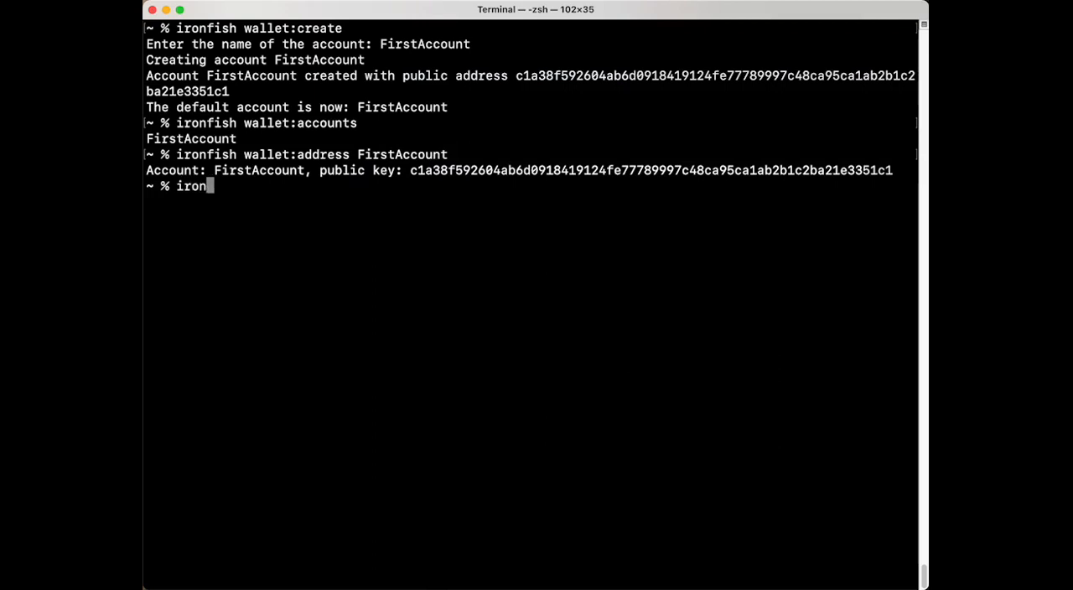
pyautogui.write('fish')
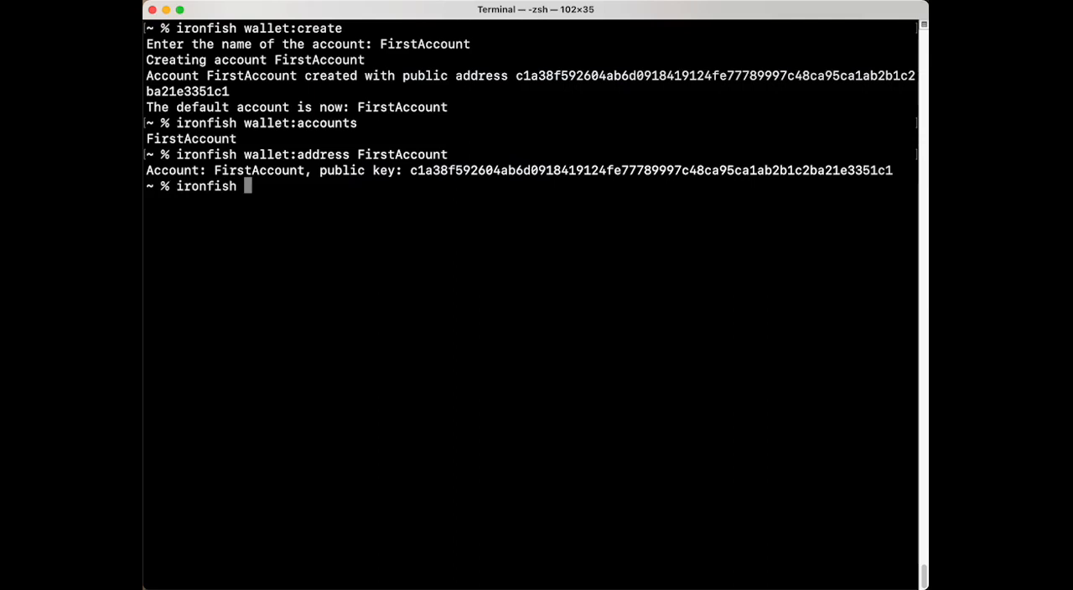
pyautogui.write('wallet')
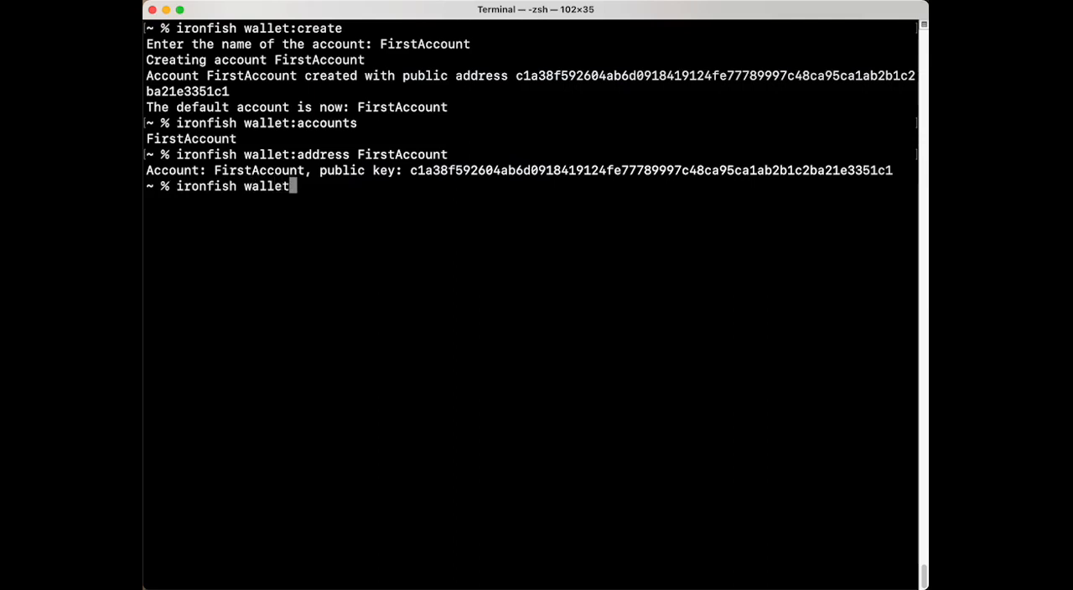
pyautogui.write(':export')
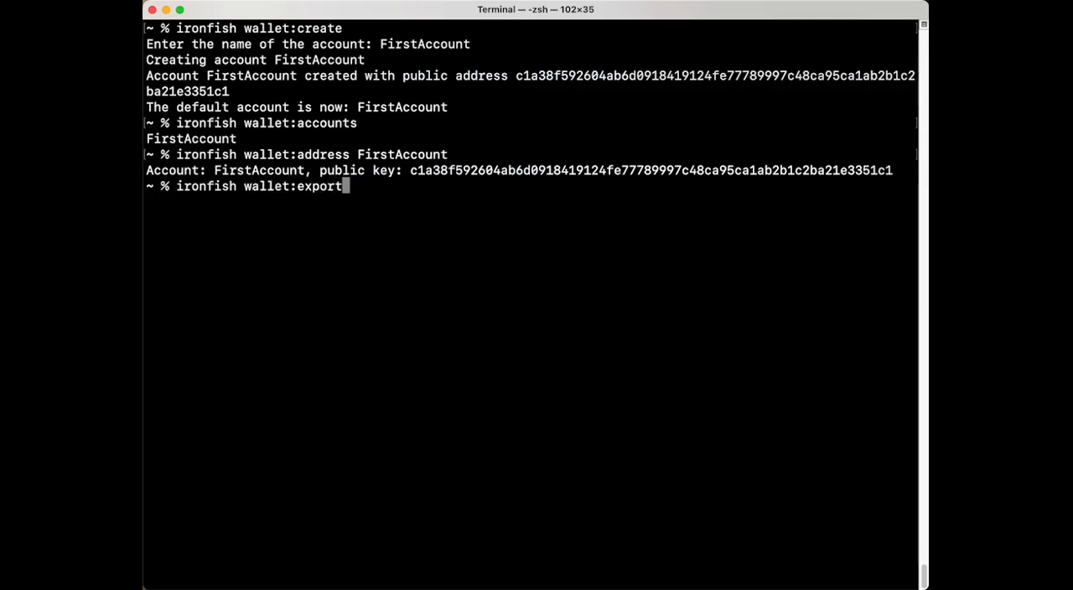
pyautogui.press('space')
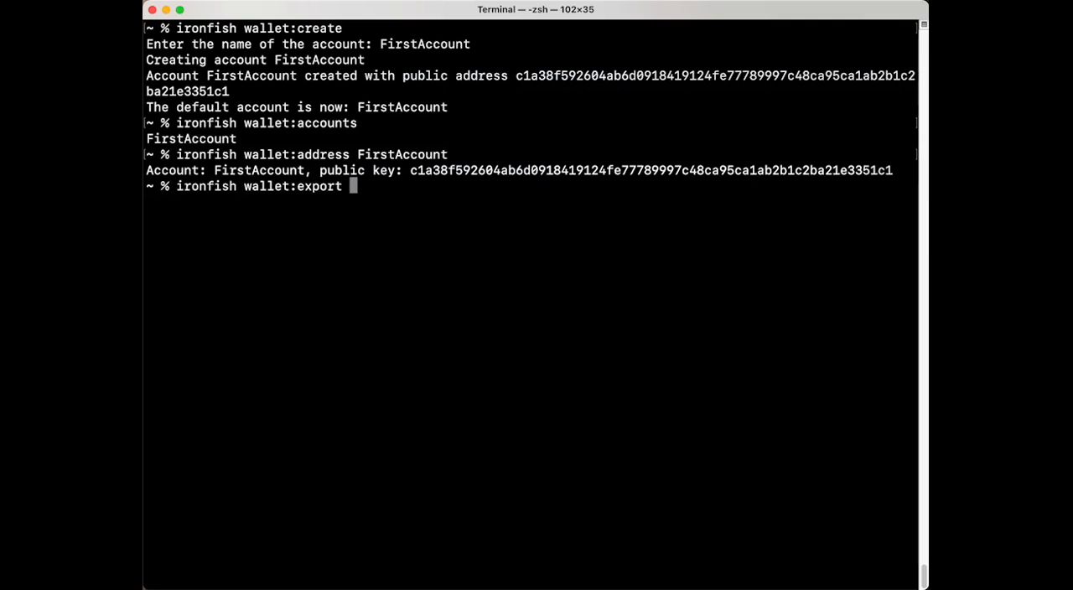
pyautogui.write('FirstA')
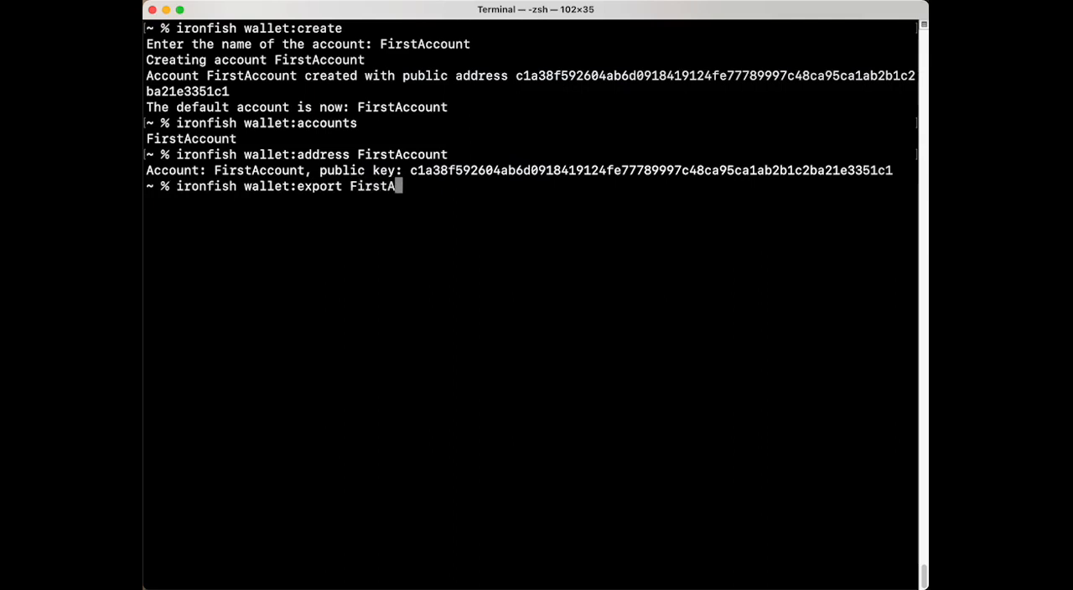
pyautogui.write('ccount')
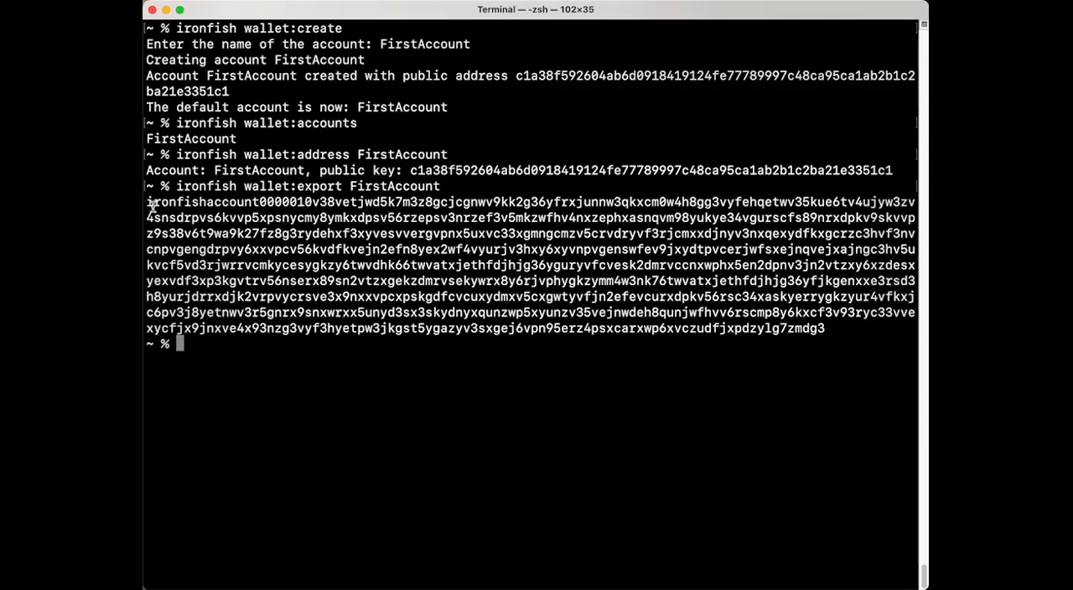
pyautogui.moveTo(147, 202); pyautogui.dragTo(824, 311)
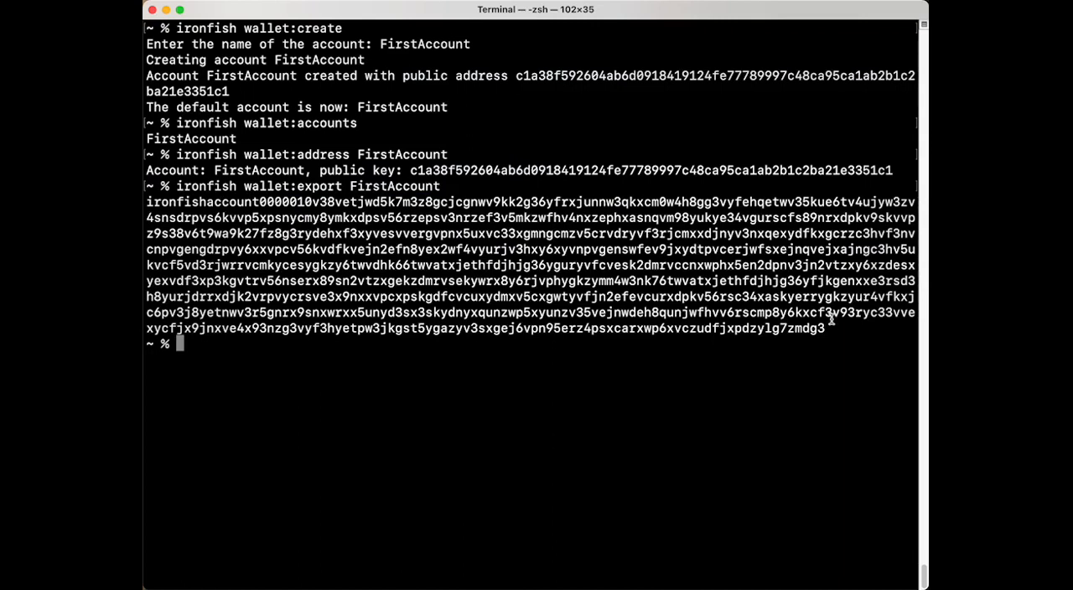
pyautogui.moveTo(195, 345)
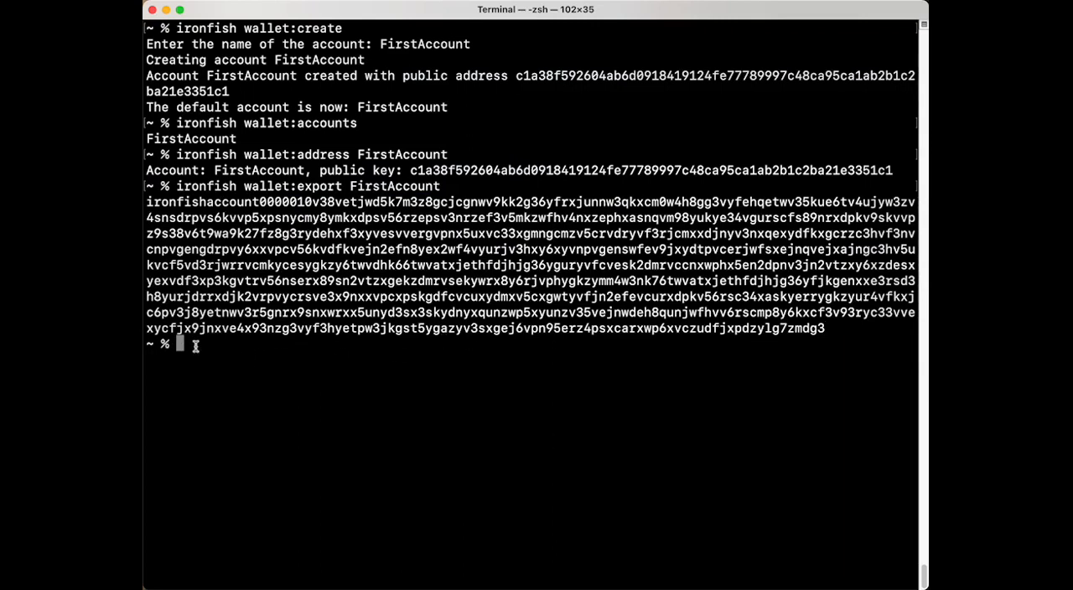